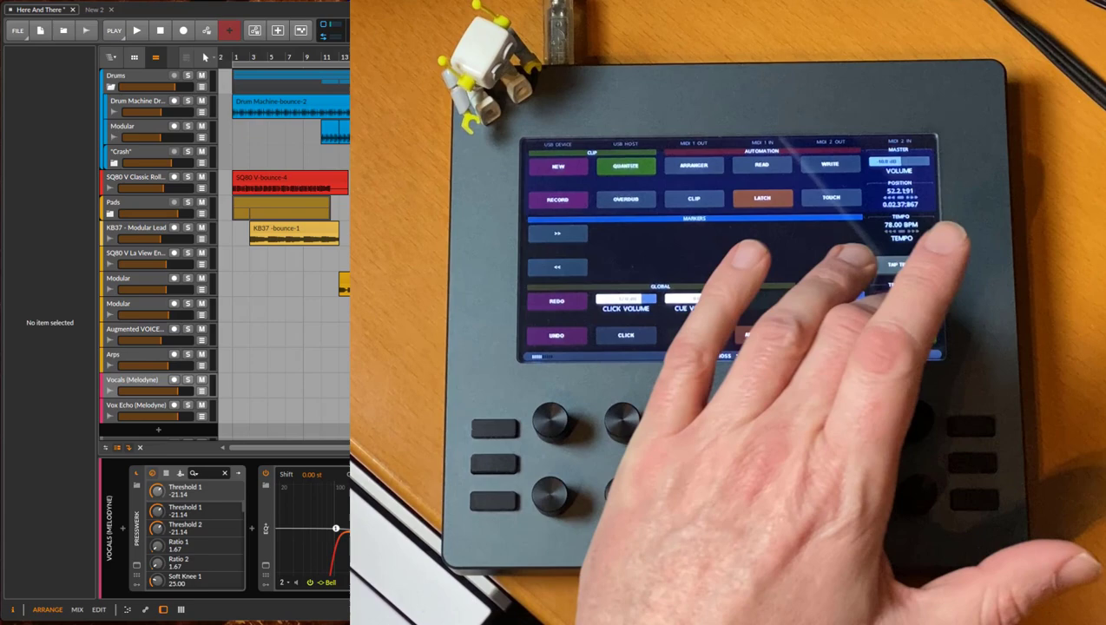
Move the session-grid focus box to frame Scenes 1-6 of the middle tracks
{"action": "left_click", "coordinate": [135, 31]}
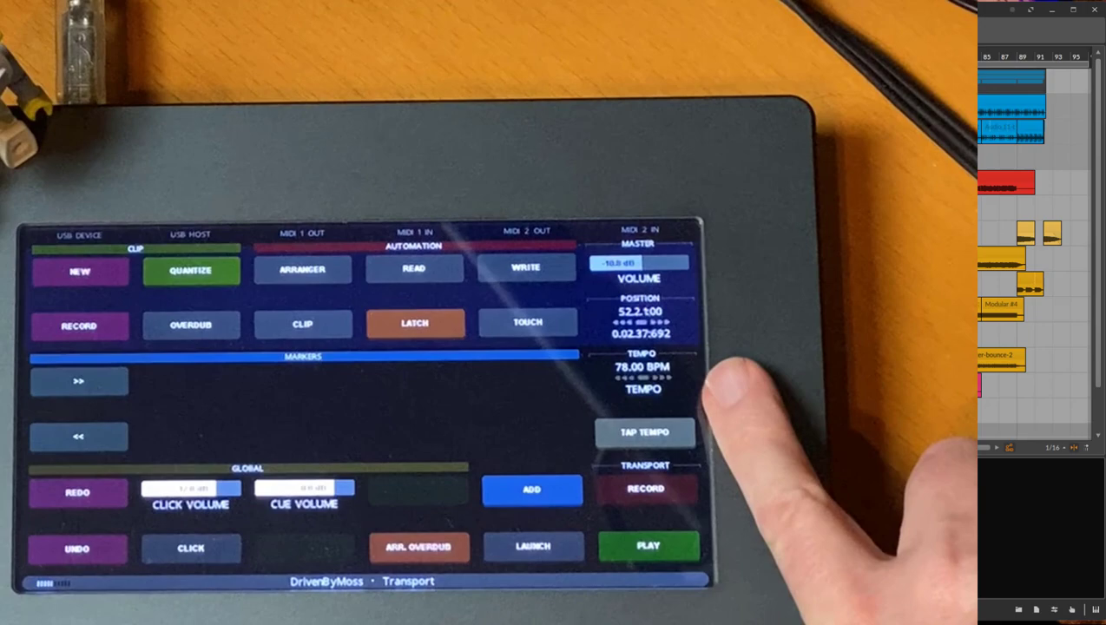
{"action": "left_click", "coordinate": [645, 434]}
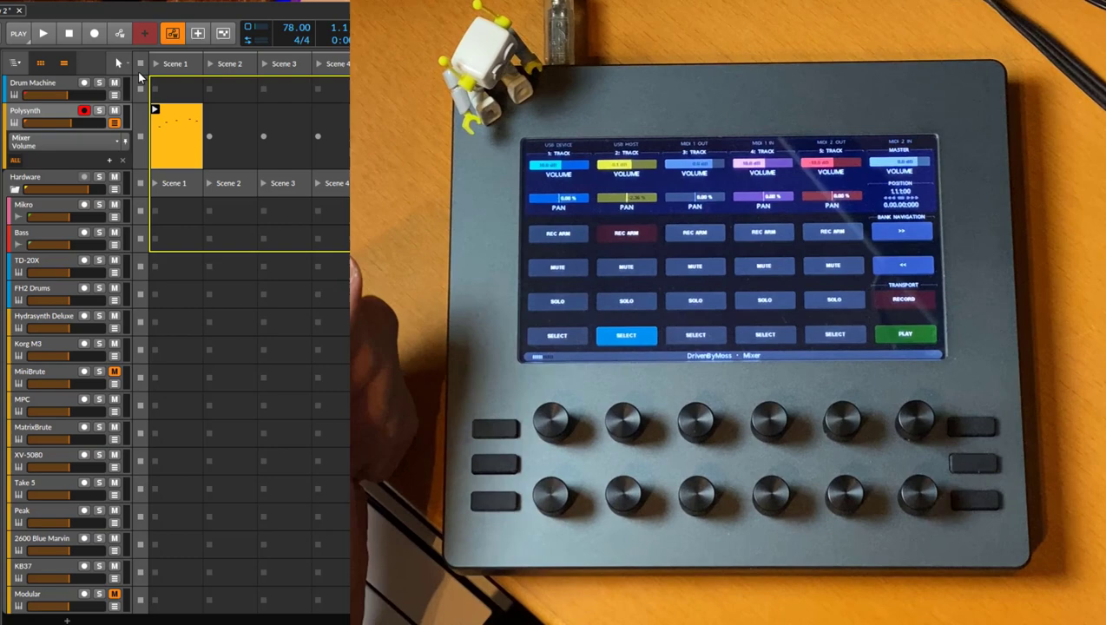
{"action": "left_click", "coordinate": [42, 33]}
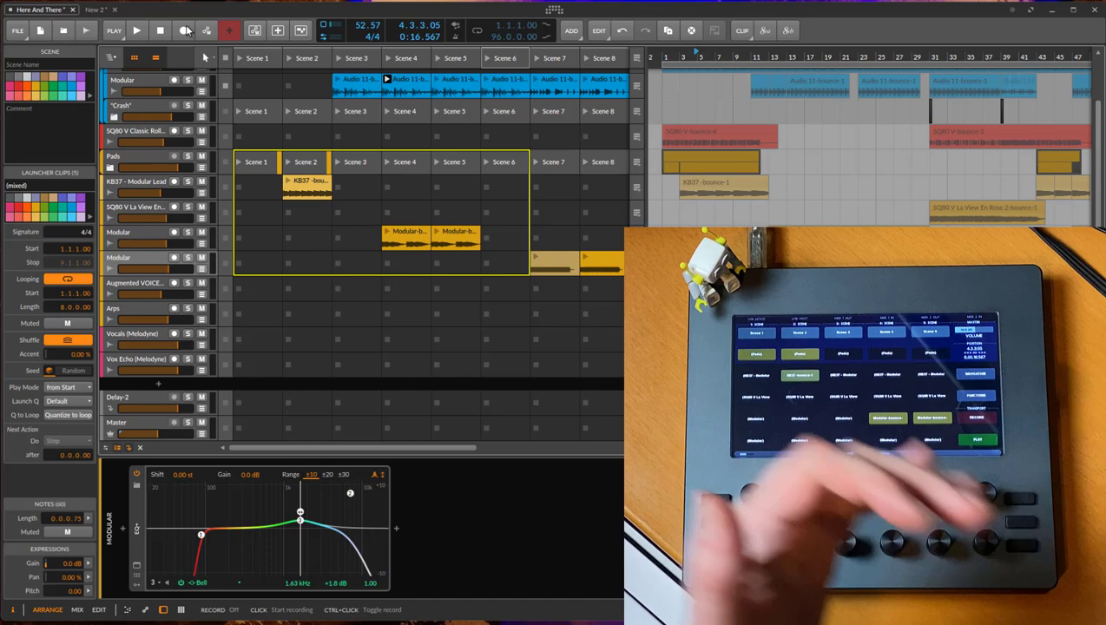
{"action": "left_click", "coordinate": [90, 26]}
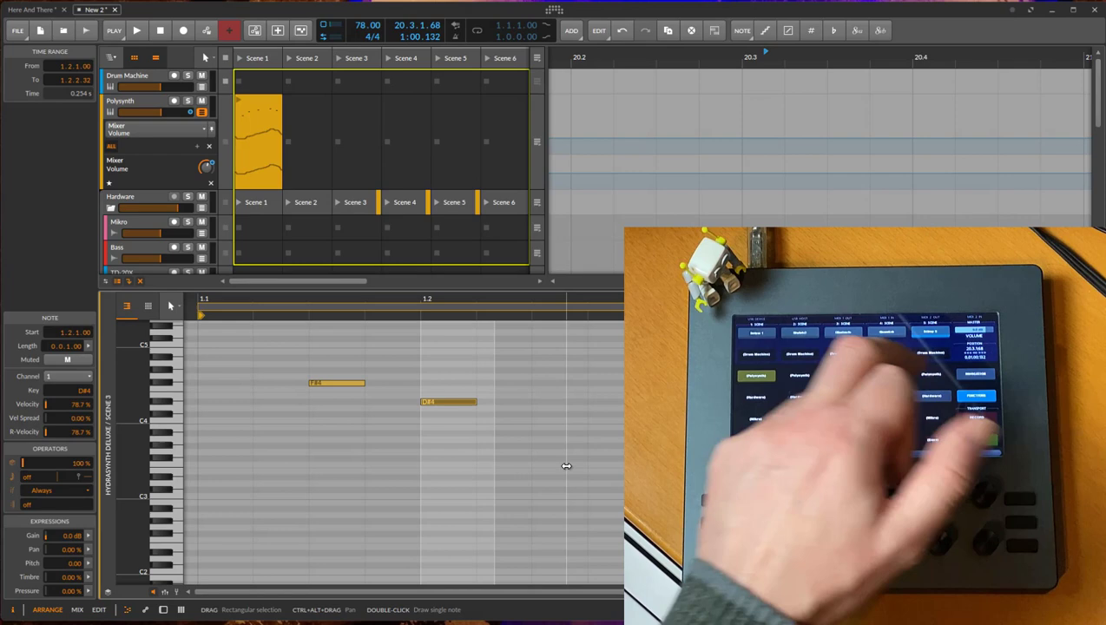
Start transport playback so the two-note Polysynth clip runs
{"action": "left_click", "coordinate": [137, 33]}
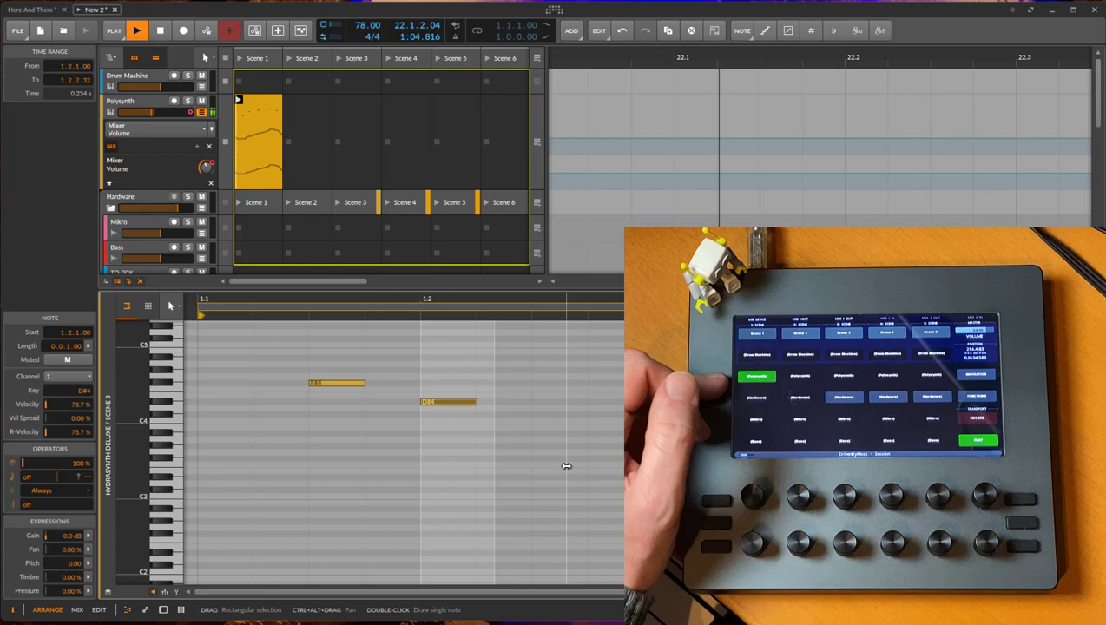